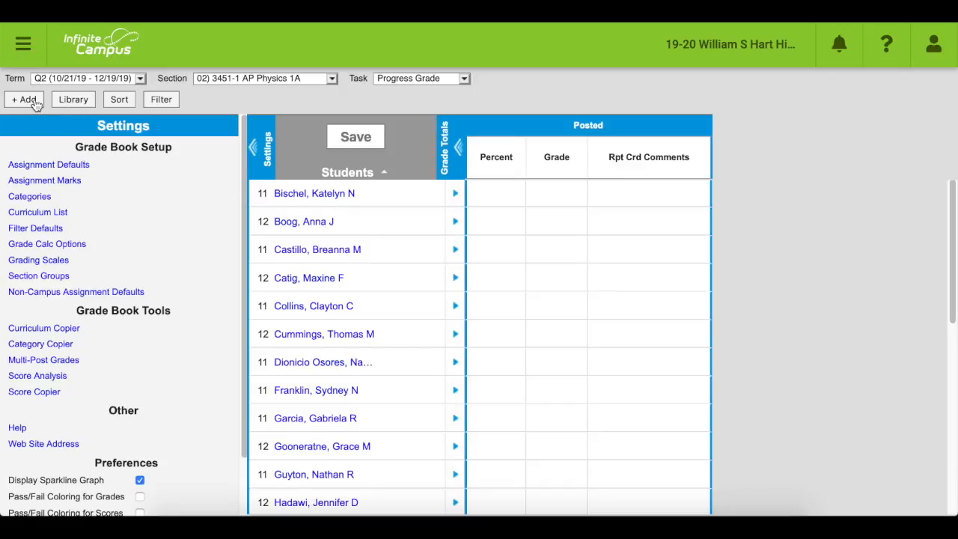
Step: Add a new assignment, opening a blank Assignment Detail form for the AP Physics 1A section
{"action": "left_click", "coordinate": [23, 99]}
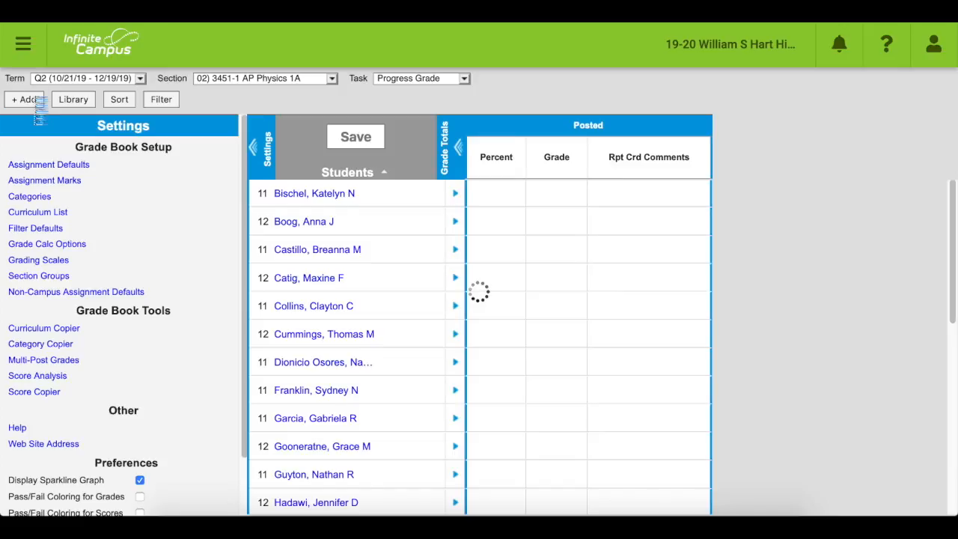
{"action": "left_click", "coordinate": [24, 98]}
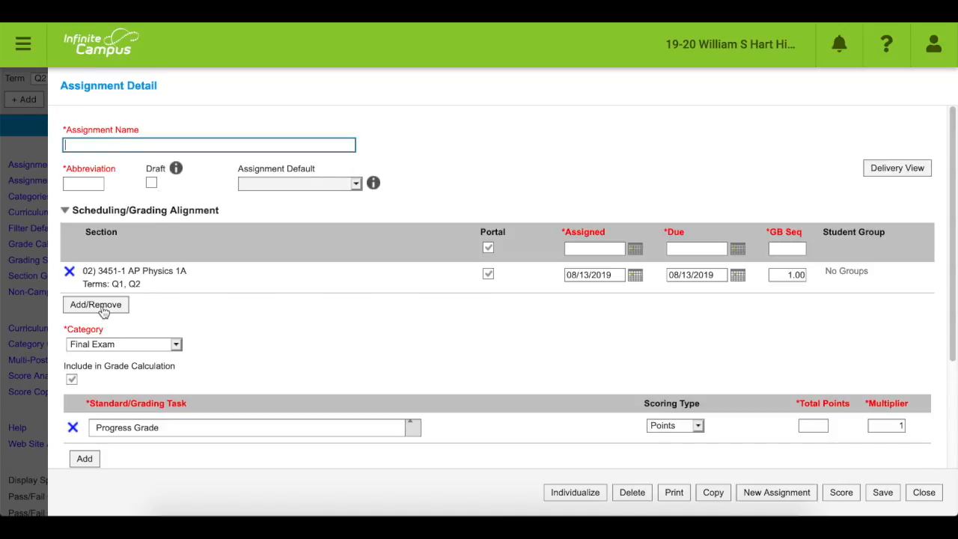
Step: Add sections 3451-2 and 3451-4 AP Physics 1A in the Section Selector and confirm the three sections
{"action": "left_click", "coordinate": [96, 303]}
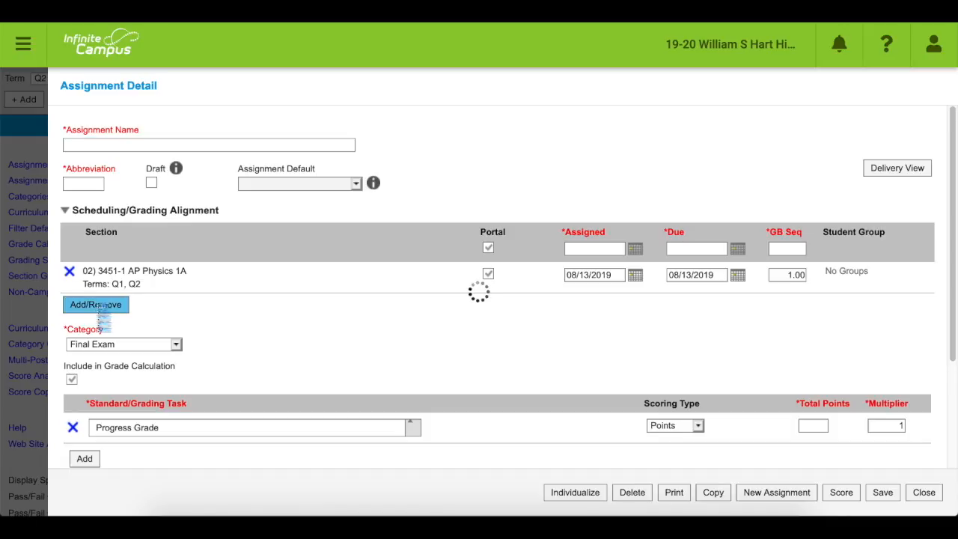
{"action": "left_click", "coordinate": [96, 304]}
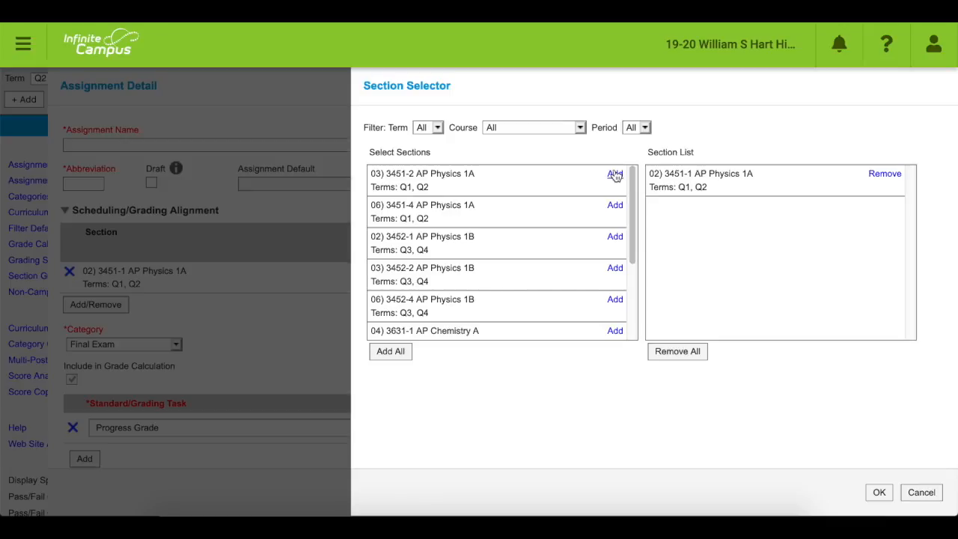
{"action": "left_click", "coordinate": [613, 174]}
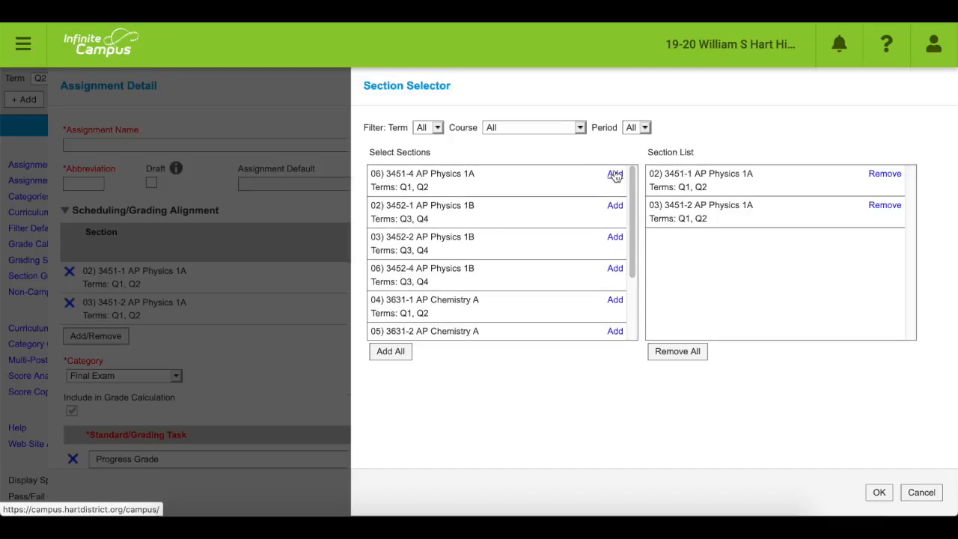
{"action": "left_click", "coordinate": [613, 173]}
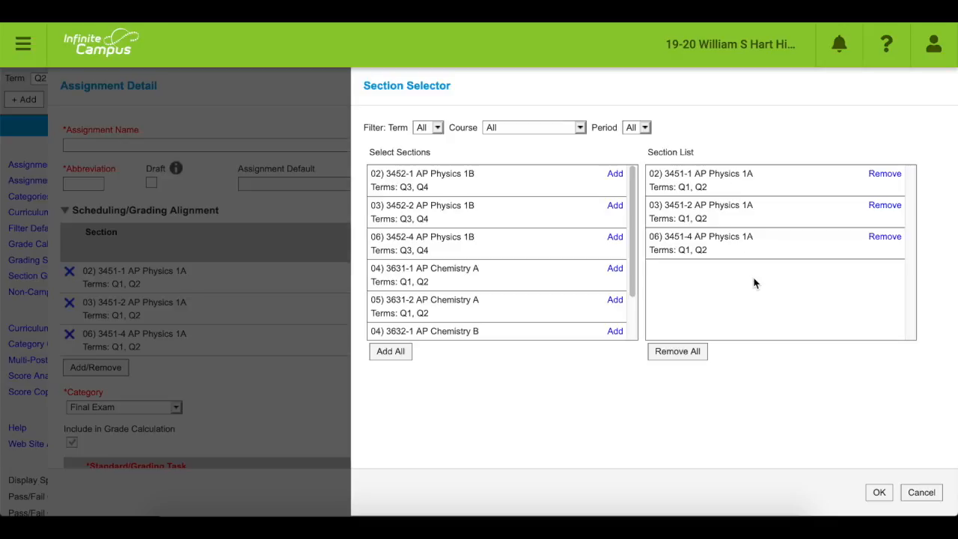
{"action": "mouse_move", "coordinate": [467, 162]}
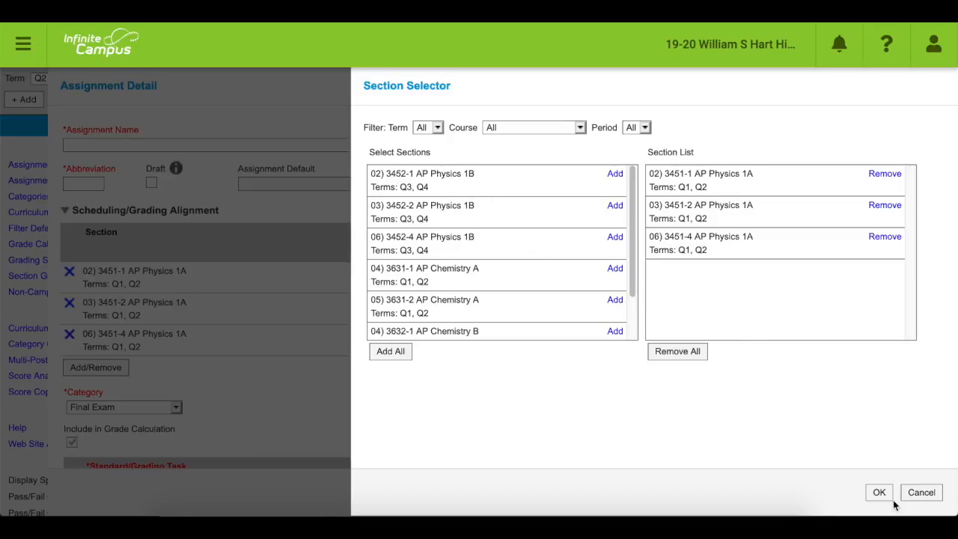
{"action": "left_click", "coordinate": [879, 491]}
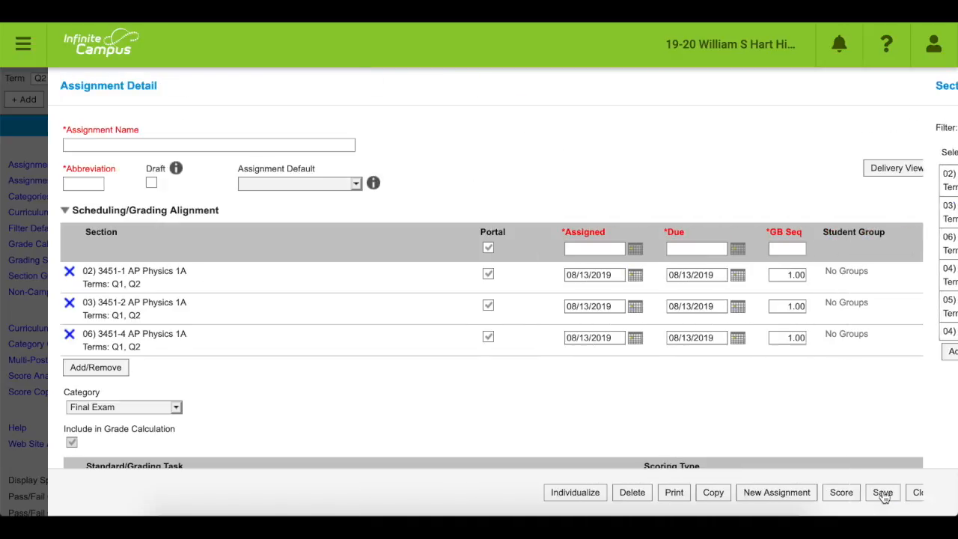
Step: Enter the assignment name 'Signed Syllabus Returned' and begin the abbreviation 'Syl'
{"action": "left_click", "coordinate": [882, 490]}
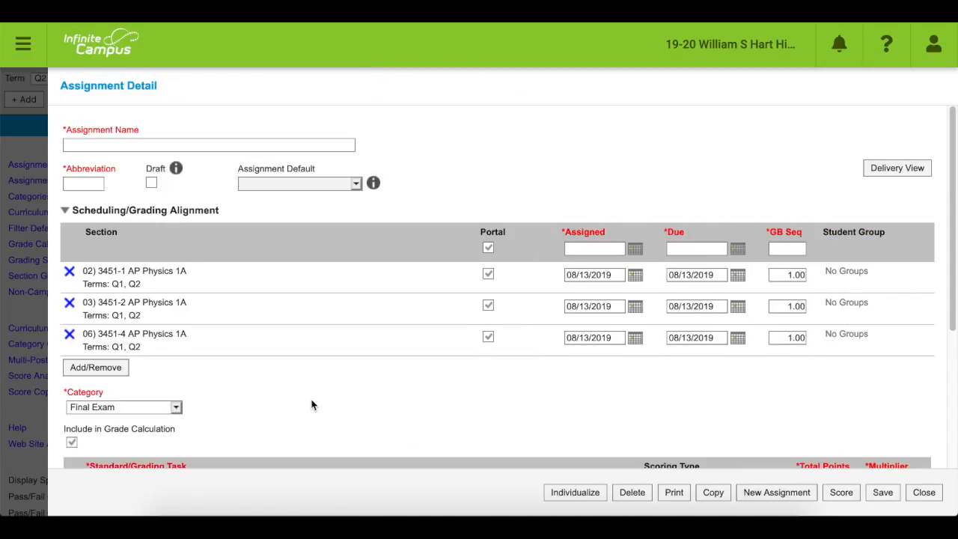
{"action": "left_click", "coordinate": [208, 144]}
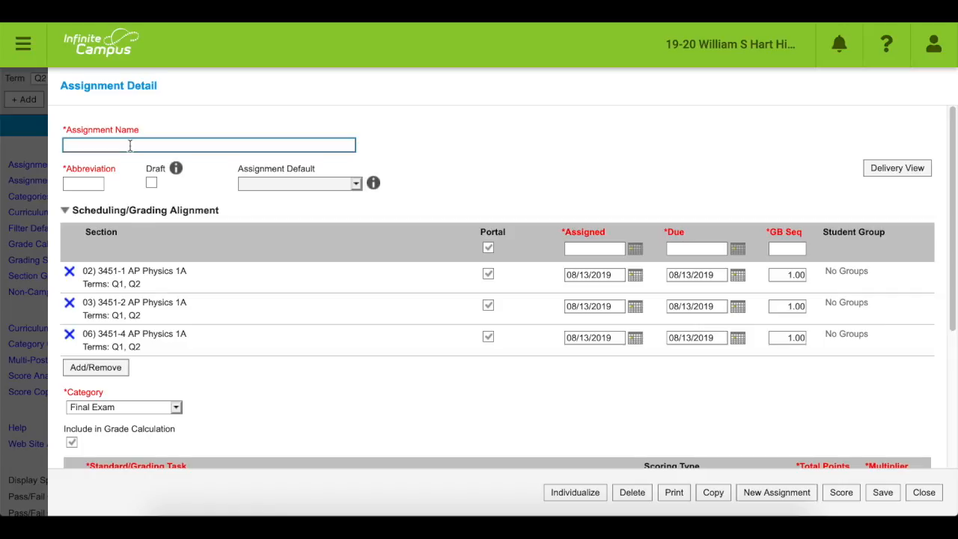
{"action": "type", "text": "Signed"}
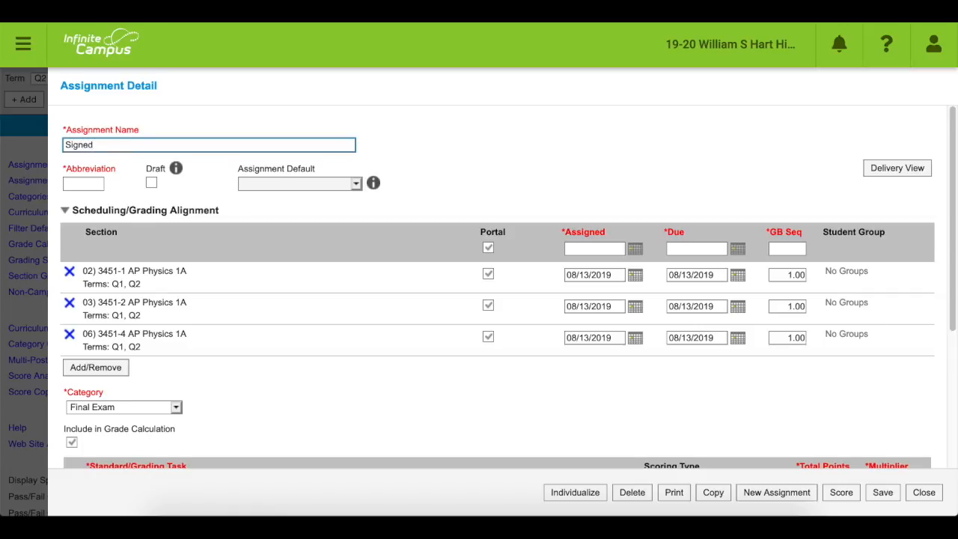
{"action": "type", "text": "Syllabus Returned"}
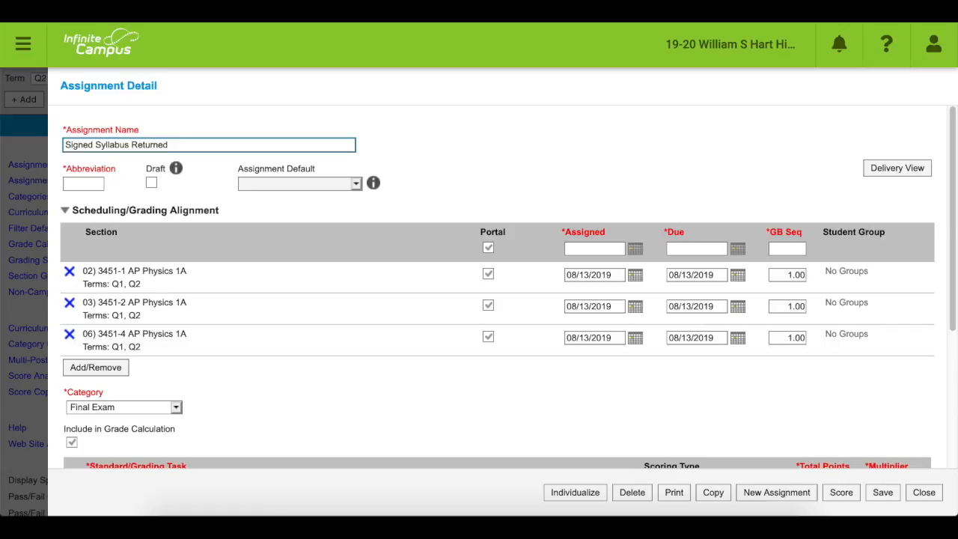
{"action": "type", "text": "S"}
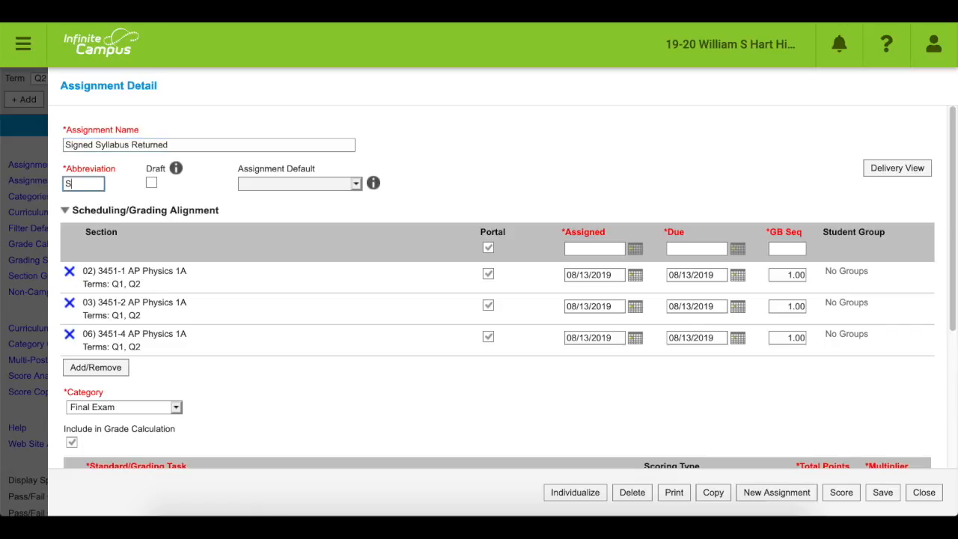
{"action": "type", "text": "yl"}
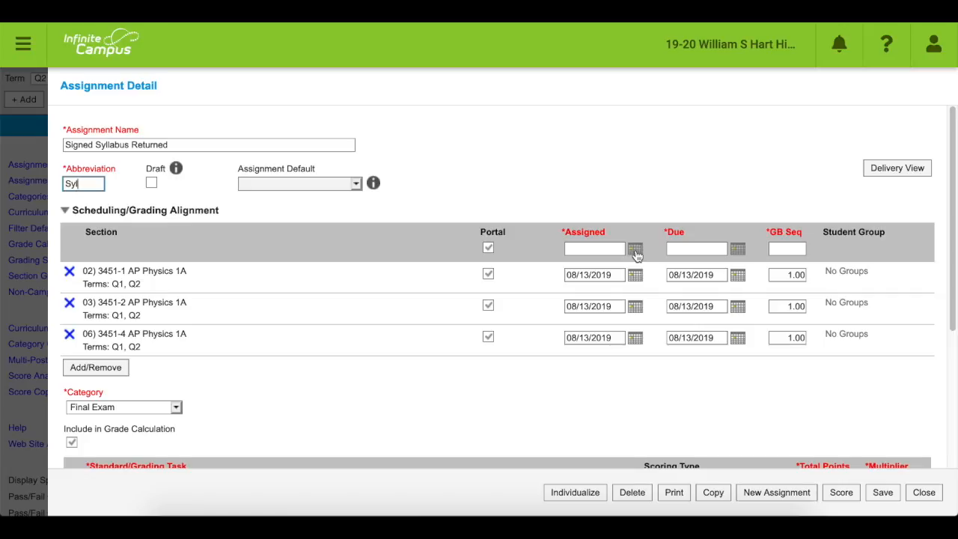
{"action": "mouse_move", "coordinate": [697, 248]}
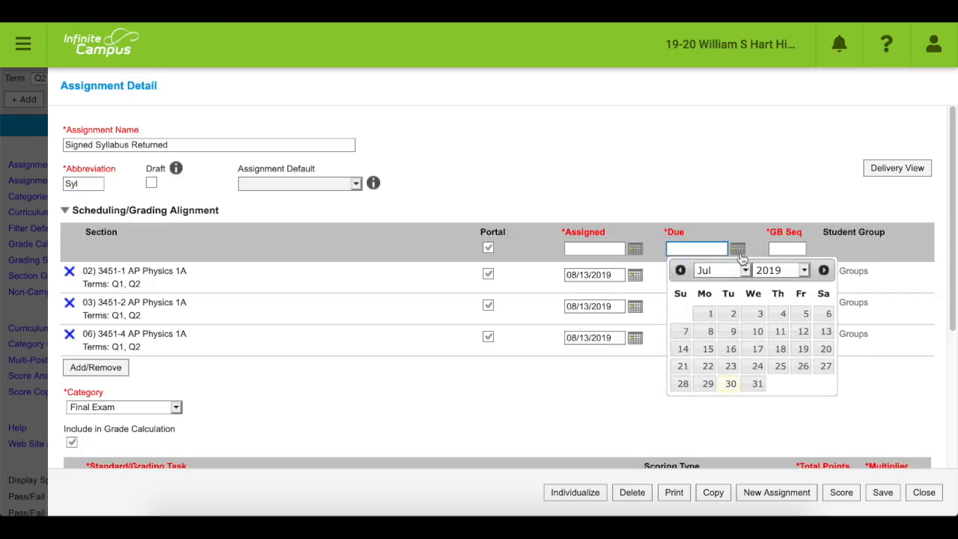
Step: Set the due date to 08/14/2019 in August 2019 for all three sections
{"action": "left_click", "coordinate": [823, 270]}
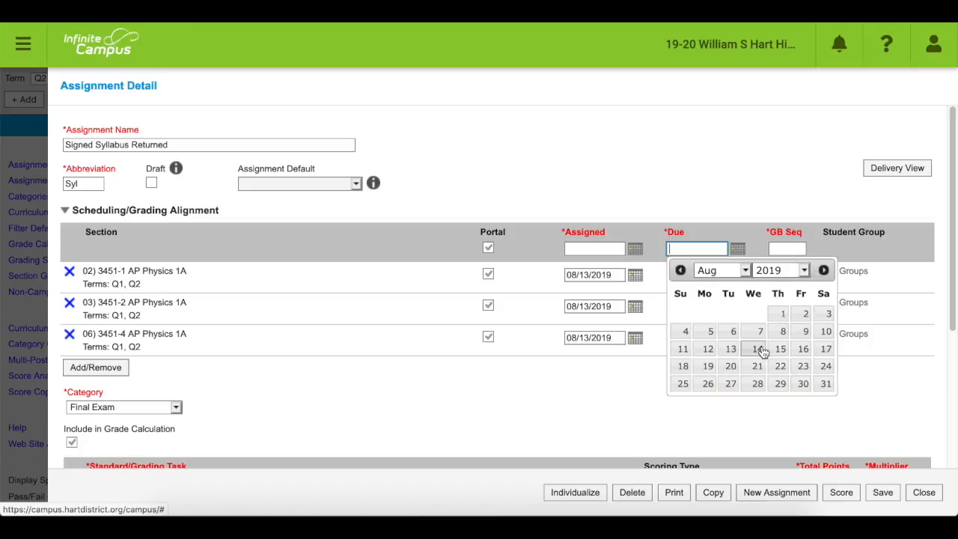
{"action": "left_click", "coordinate": [757, 349]}
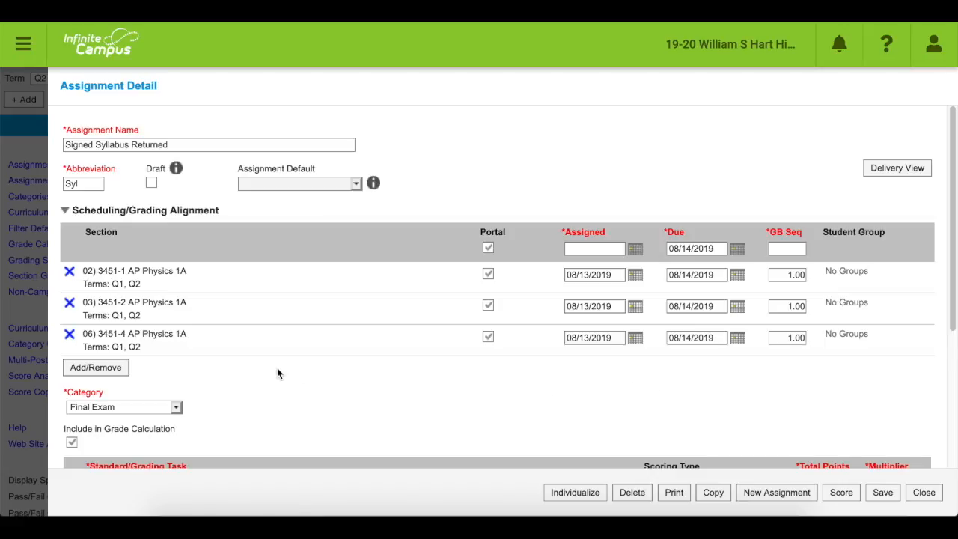
{"action": "mouse_move", "coordinate": [263, 383]}
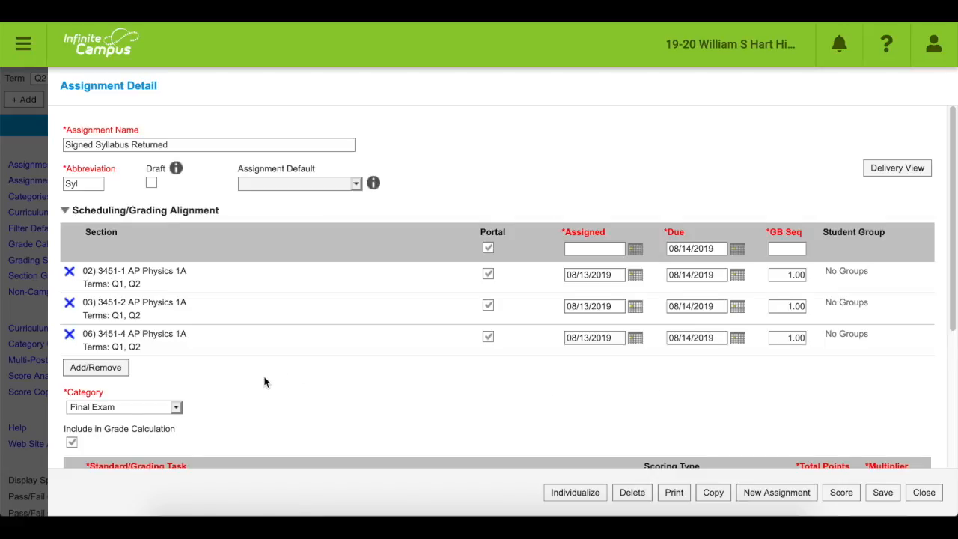
Step: Put the assignment in the Kinematics category with 10 total points and multiplier 0.1
{"action": "scroll", "scroll_direction": "down", "scroll_amount": 3}
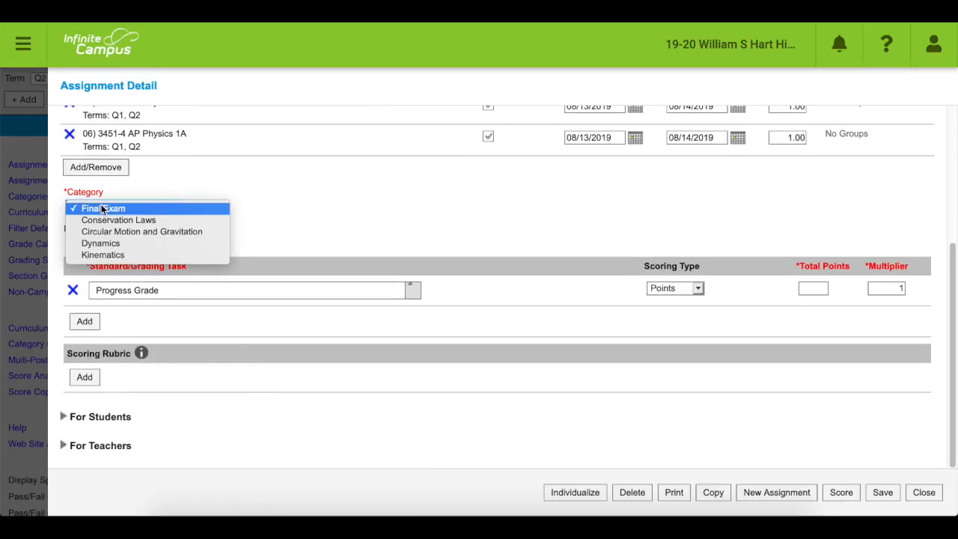
{"action": "left_click", "coordinate": [101, 254]}
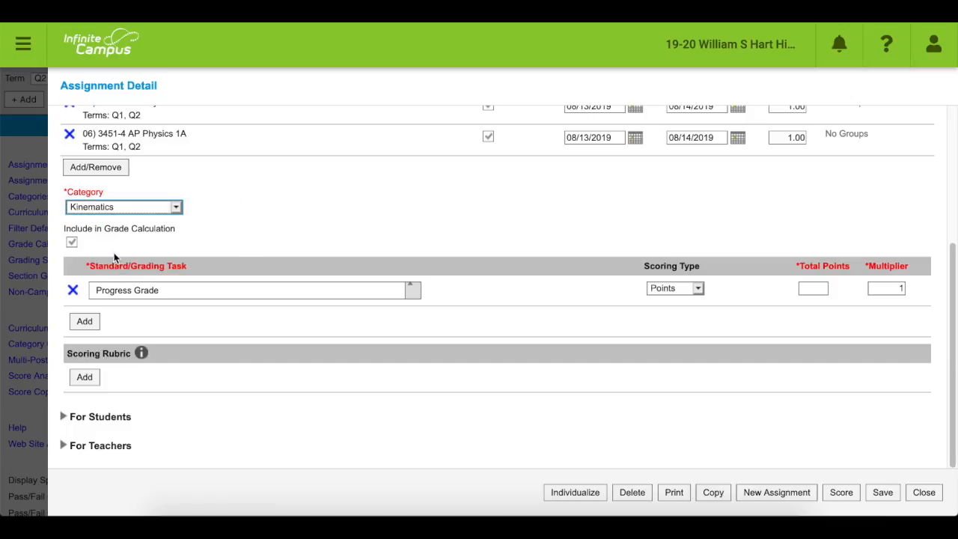
{"action": "mouse_move", "coordinate": [470, 328]}
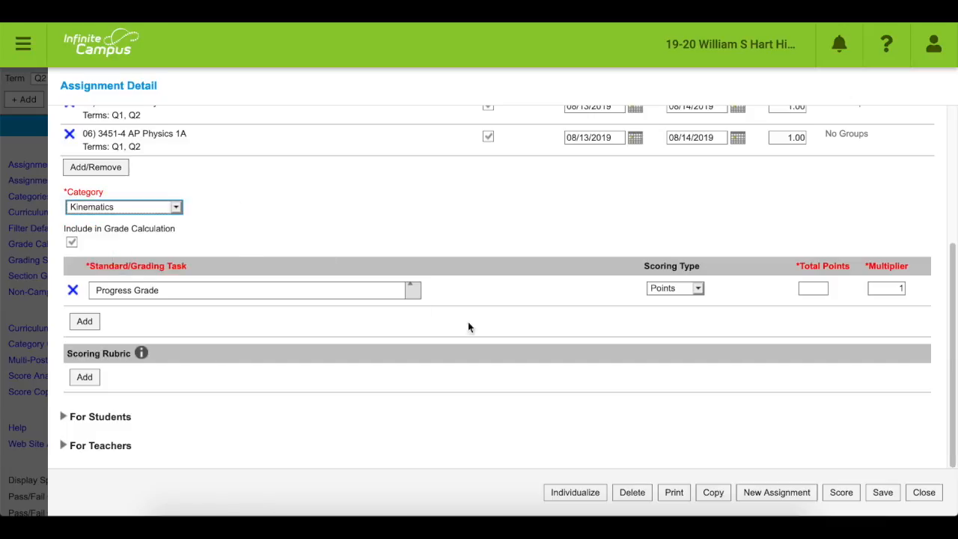
{"action": "left_click", "coordinate": [813, 287]}
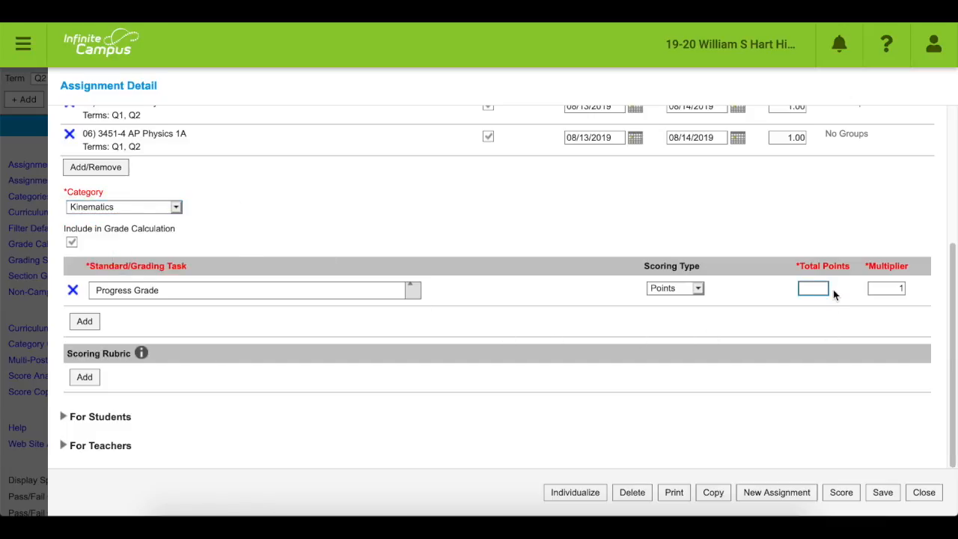
{"action": "type", "text": "10"}
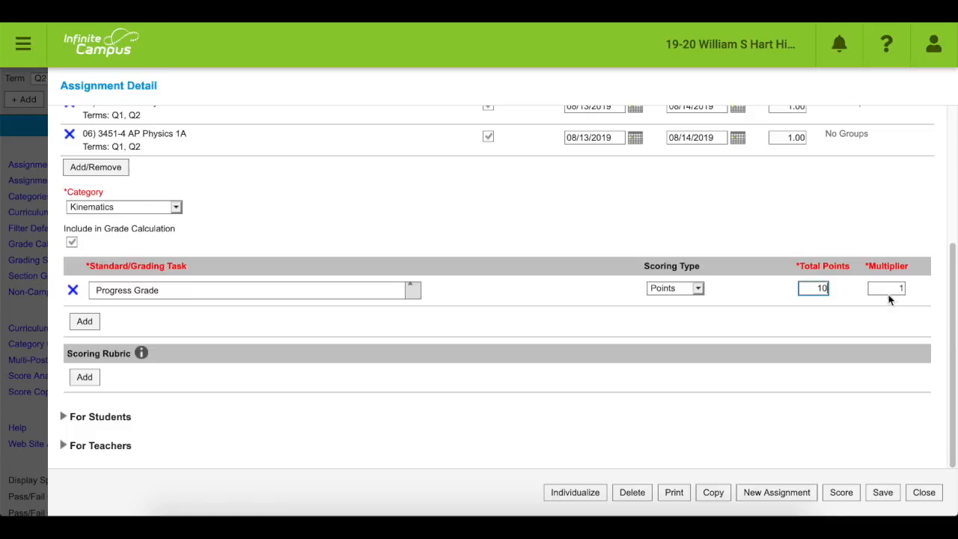
{"action": "type", "text": "0"}
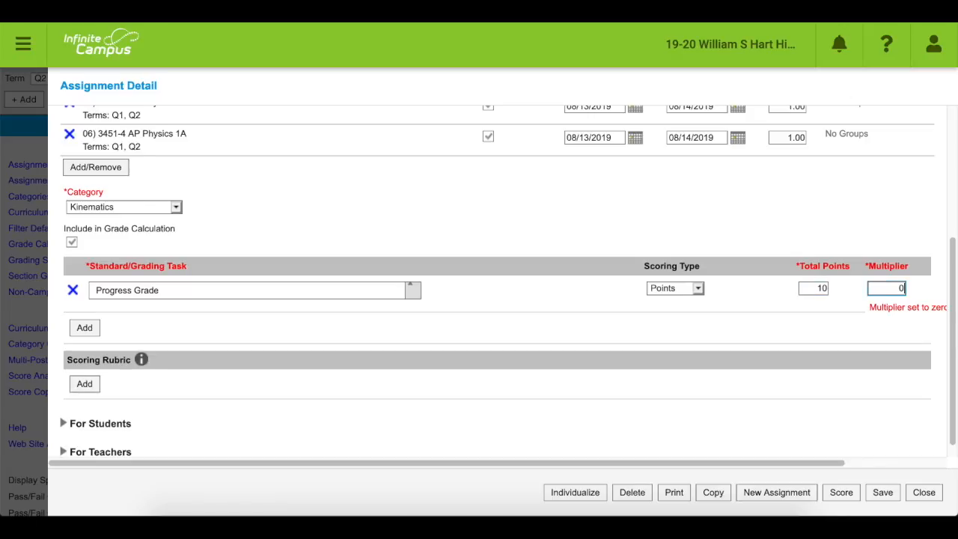
{"action": "type", "text": "0.1"}
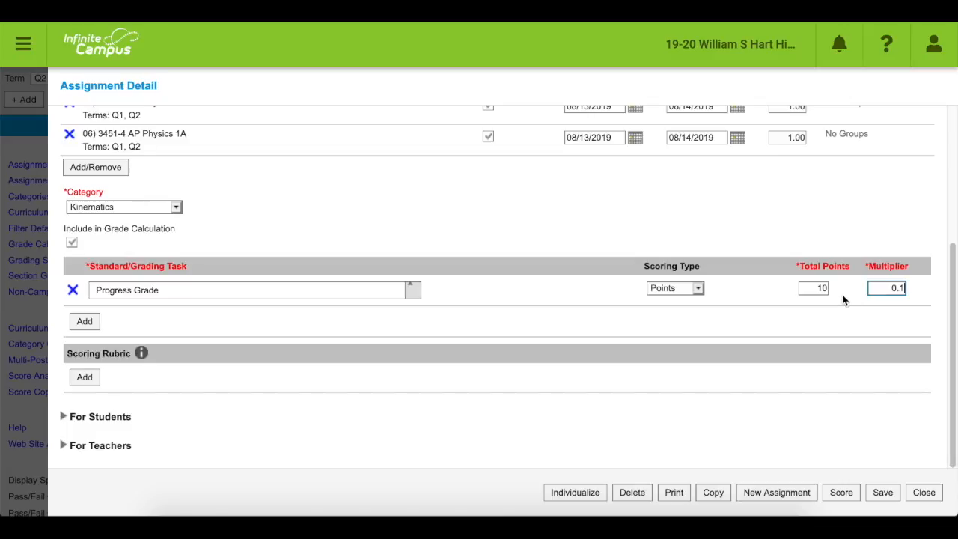
{"action": "mouse_move", "coordinate": [261, 411]}
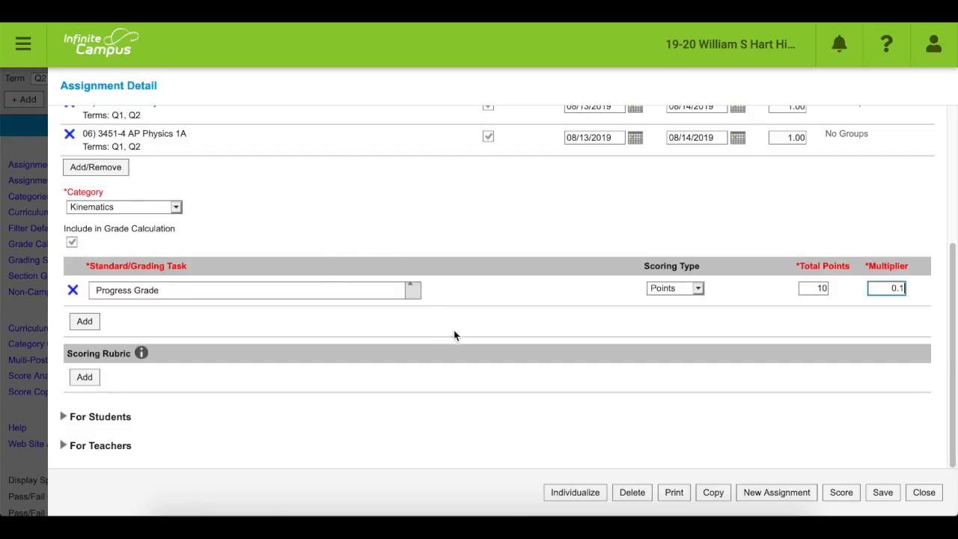
{"action": "mouse_move", "coordinate": [476, 358]}
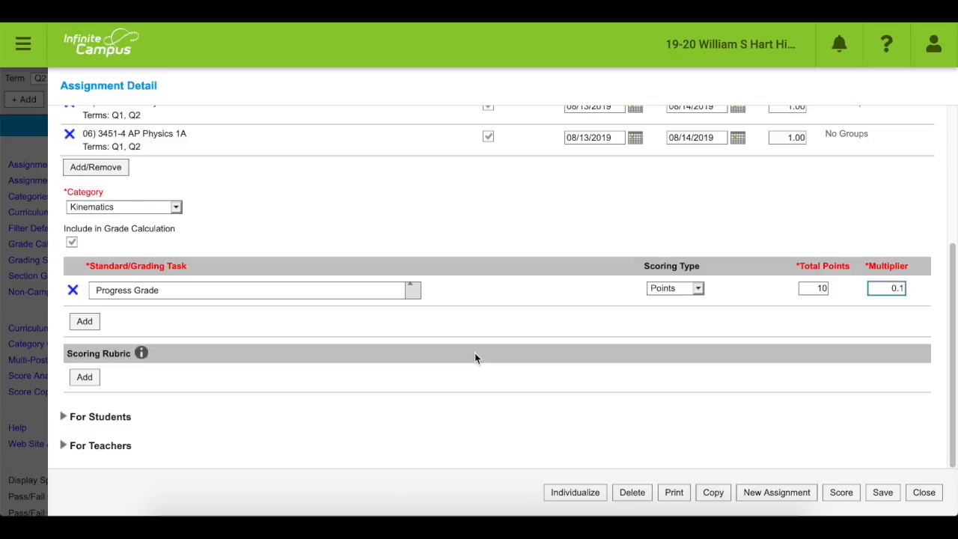
{"action": "scroll", "scroll_direction": "up", "scroll_amount": 3}
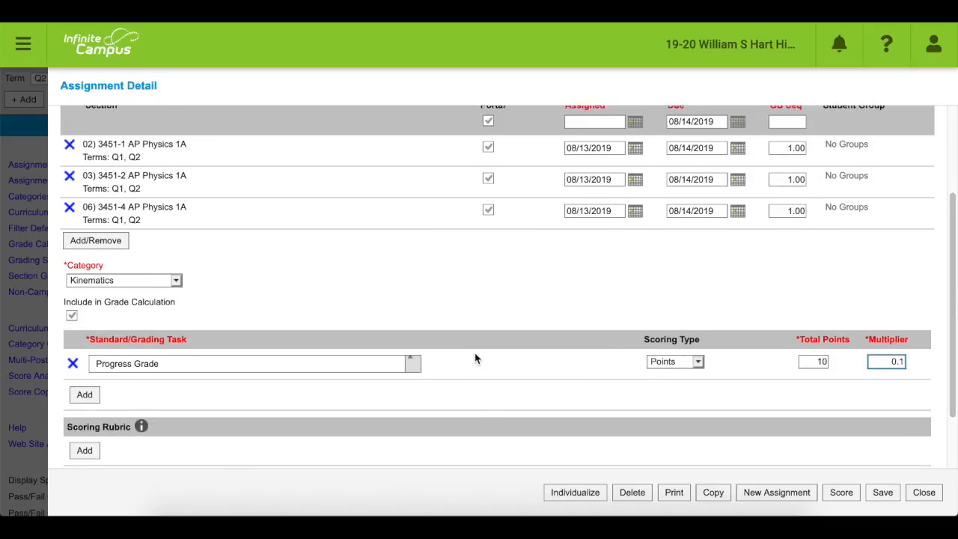
{"action": "scroll", "scroll_direction": "up", "scroll_amount": 3}
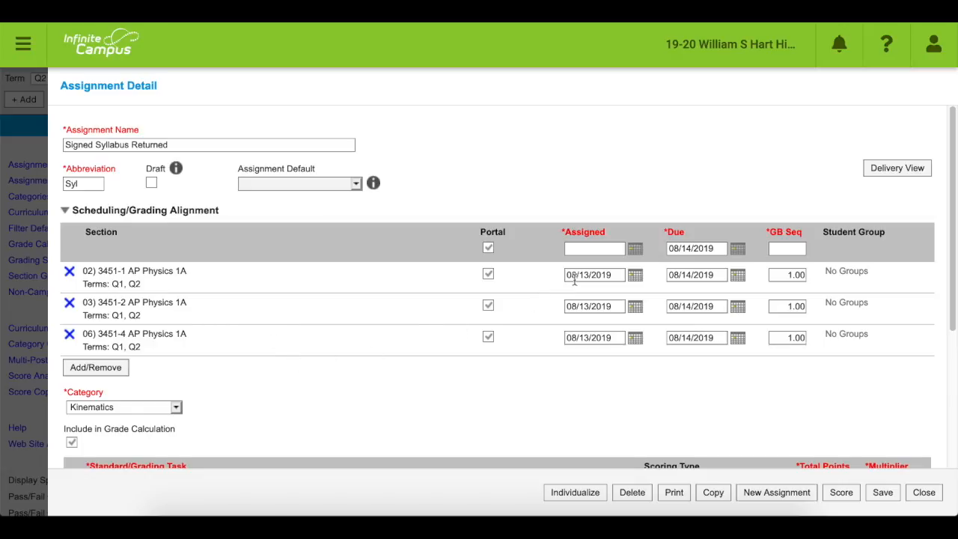
{"action": "scroll", "scroll_direction": "down", "scroll_amount": 3}
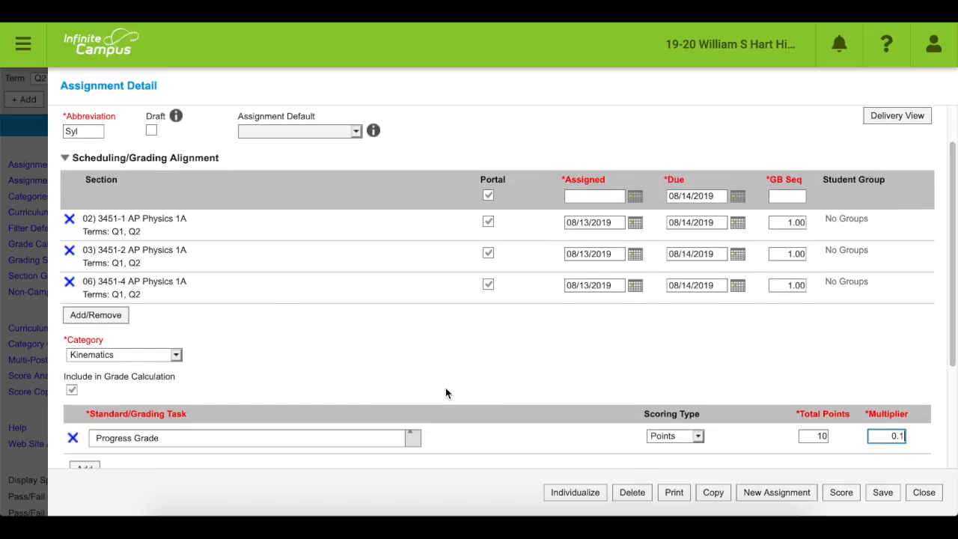
{"action": "scroll", "scroll_direction": "down", "scroll_amount": 3}
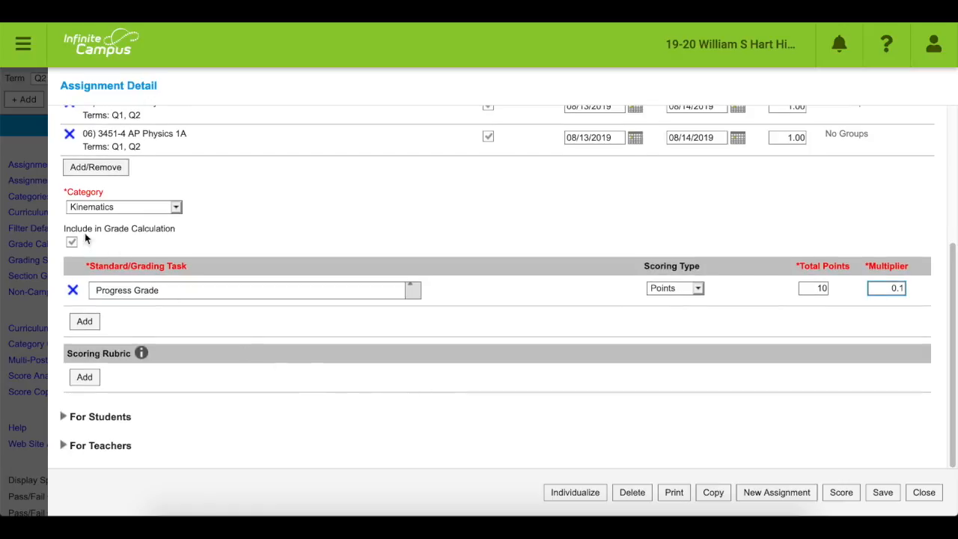
{"action": "mouse_move", "coordinate": [119, 217]}
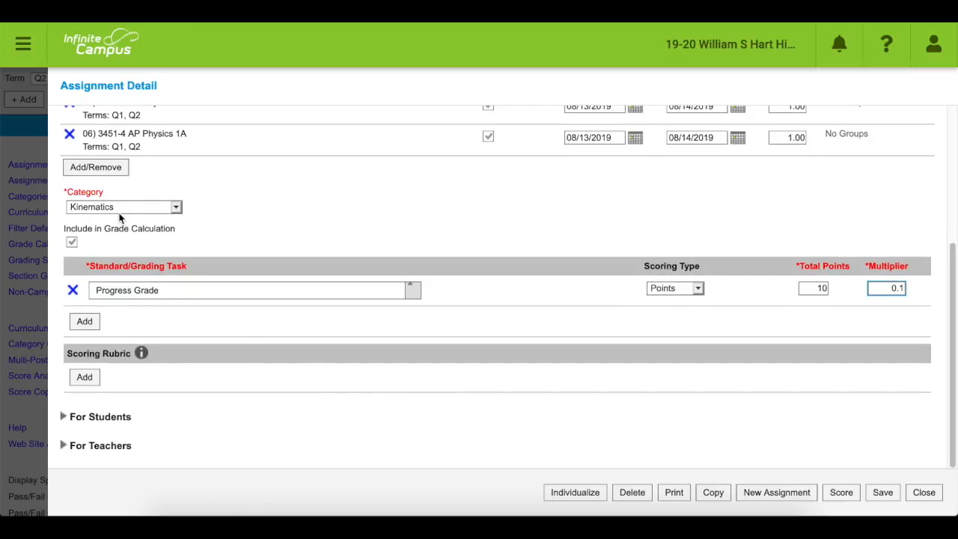
{"action": "mouse_move", "coordinate": [78, 255]}
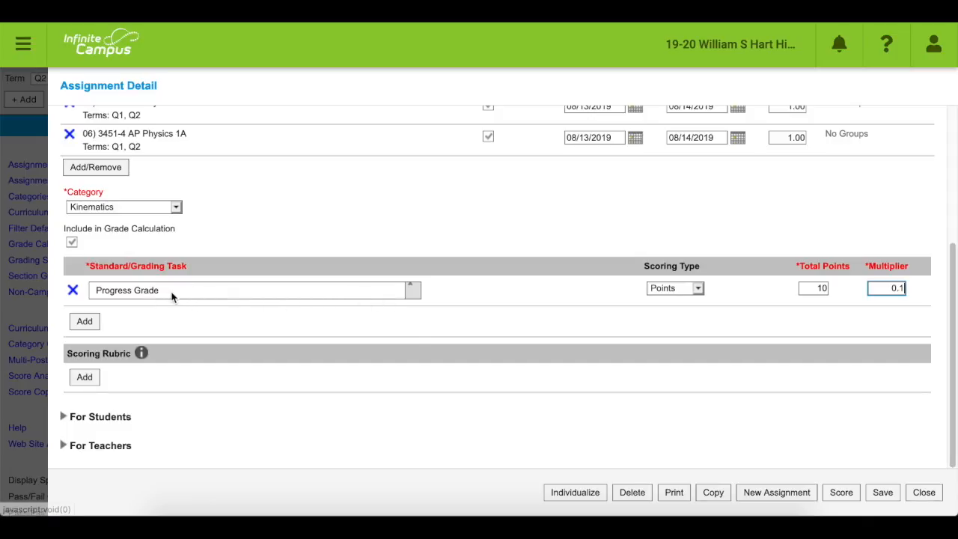
Step: Change the grading task from Progress Grade to Semester Grade
{"action": "left_click", "coordinate": [247, 290]}
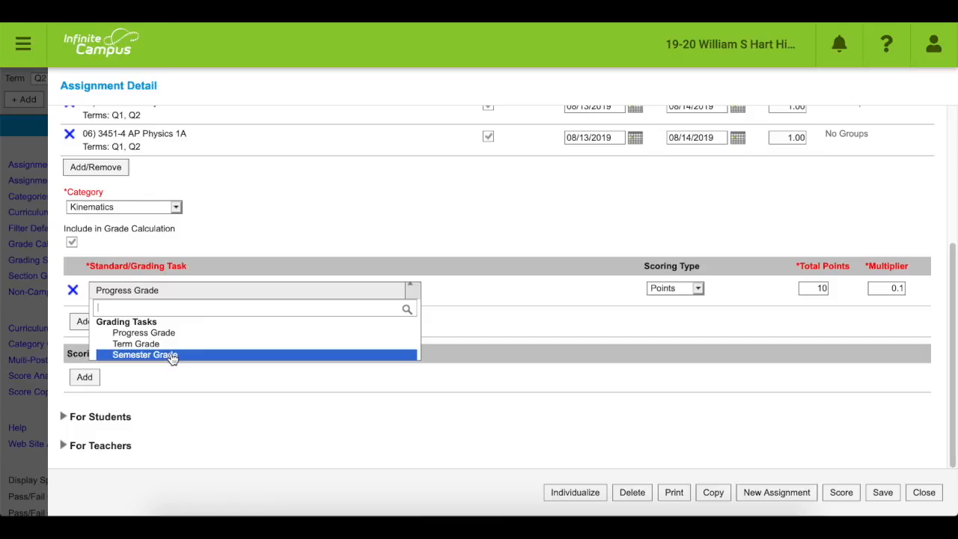
{"action": "left_click", "coordinate": [143, 353]}
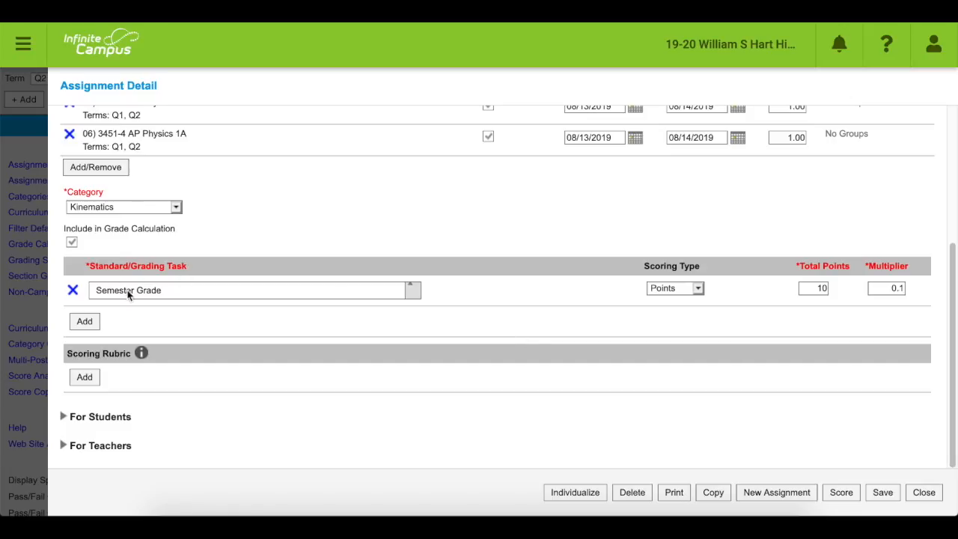
{"action": "mouse_move", "coordinate": [186, 314]}
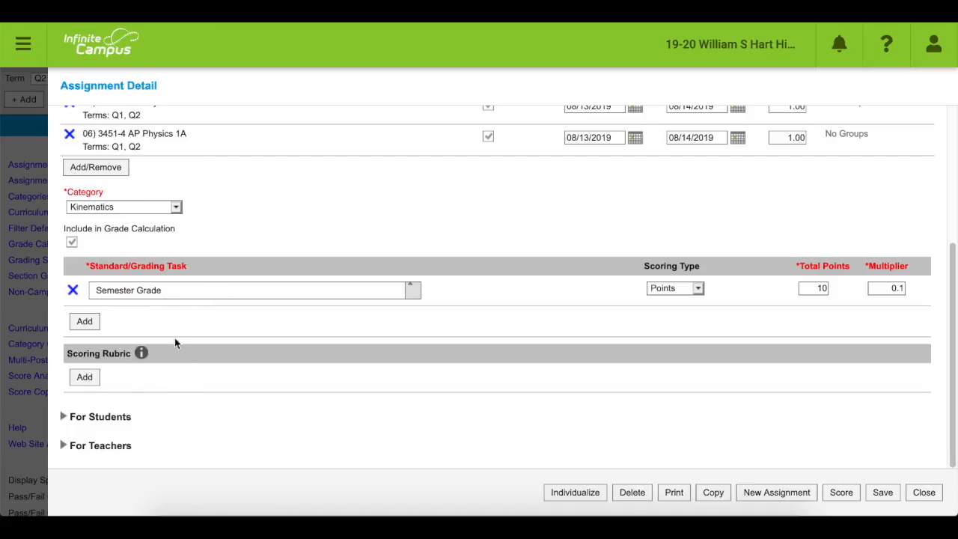
{"action": "mouse_move", "coordinate": [54, 282]}
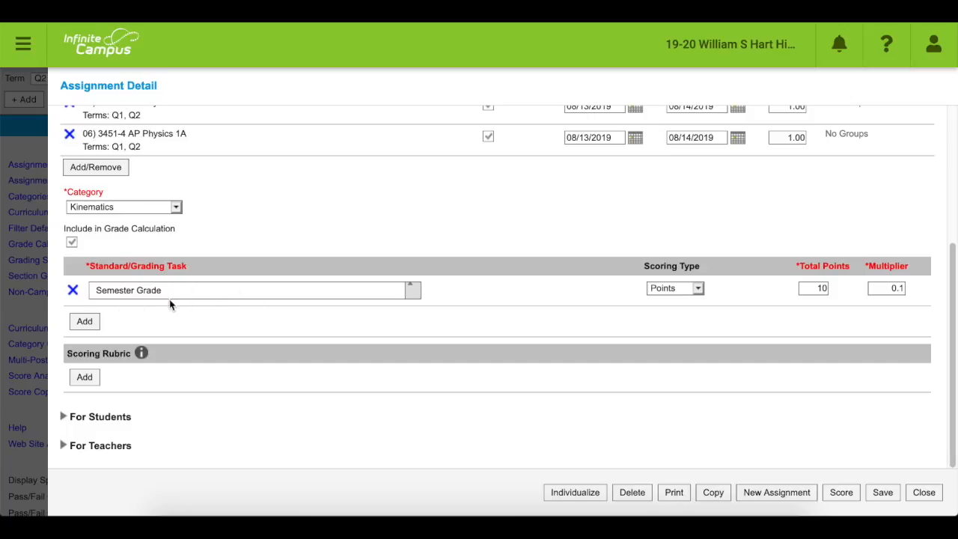
{"action": "mouse_move", "coordinate": [189, 322]}
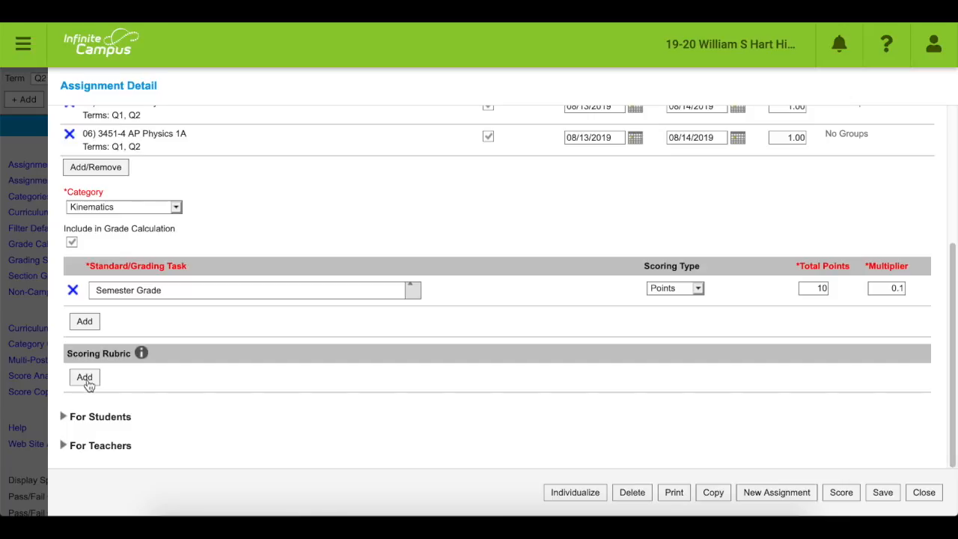
{"action": "mouse_move", "coordinate": [299, 442]}
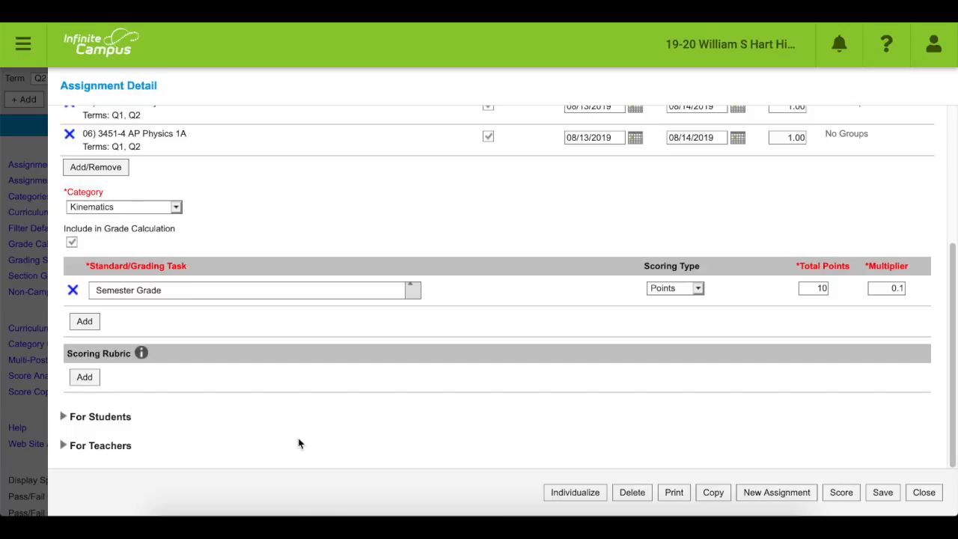
{"action": "mouse_move", "coordinate": [293, 437]}
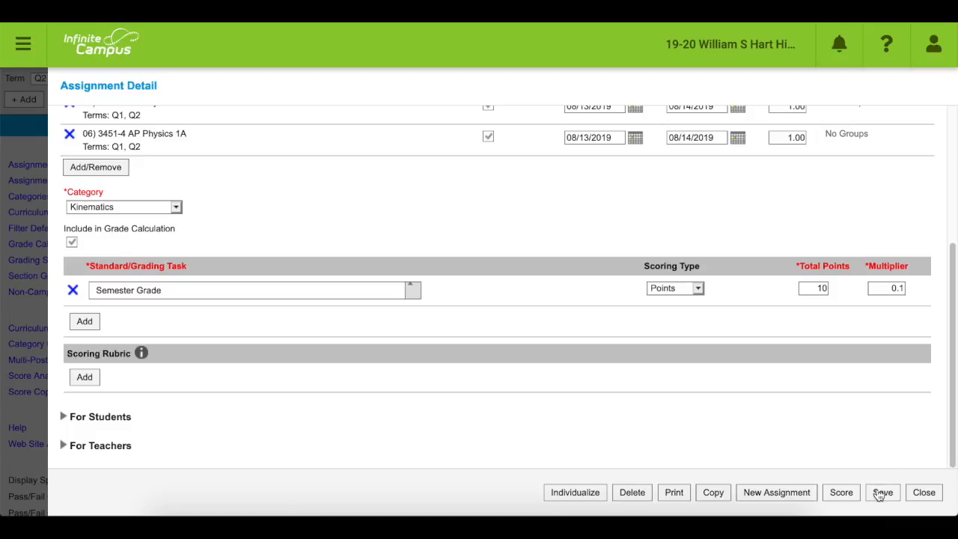
Step: Save the assignment and close Assignment Detail, returning to the AP Physics 1A gradebook
{"action": "left_click", "coordinate": [883, 492]}
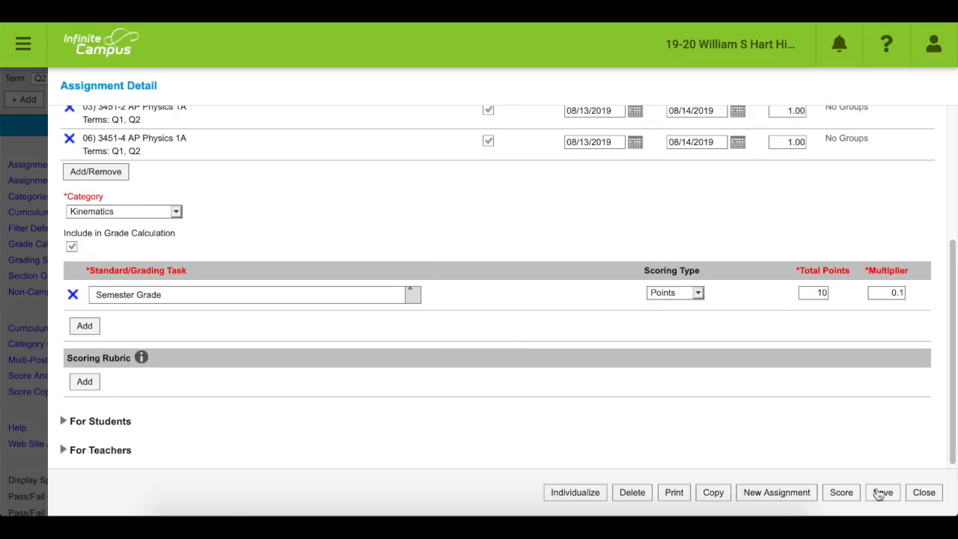
{"action": "mouse_move", "coordinate": [841, 491]}
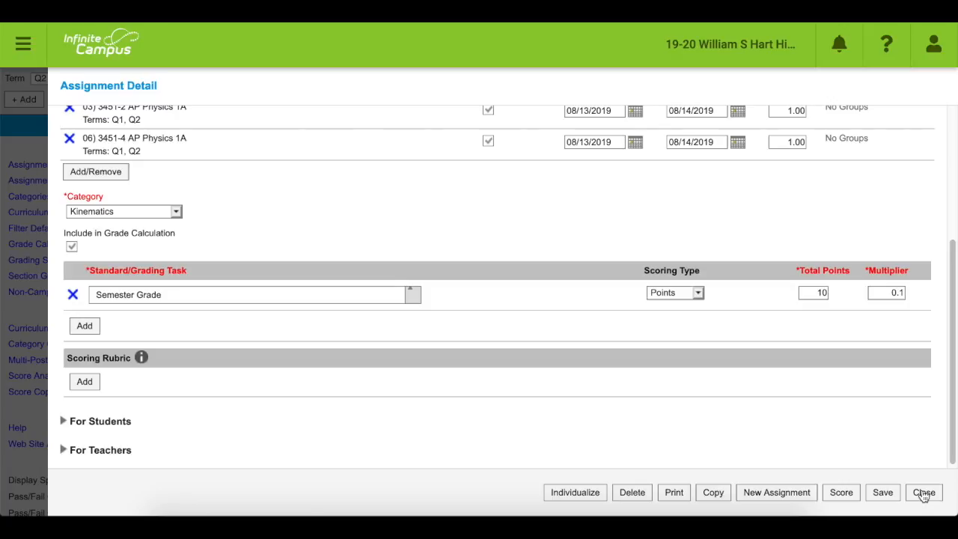
{"action": "left_click", "coordinate": [923, 492]}
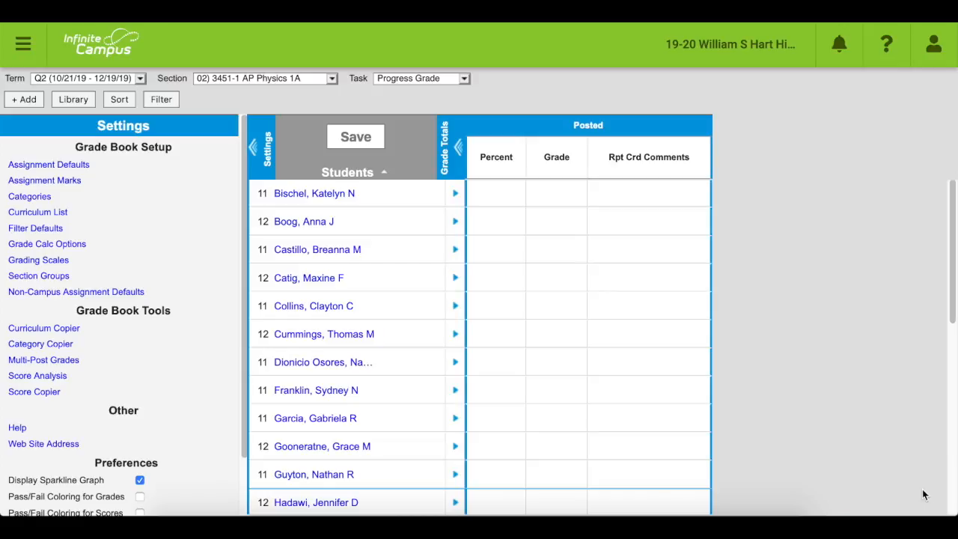
{"action": "mouse_move", "coordinate": [922, 492]}
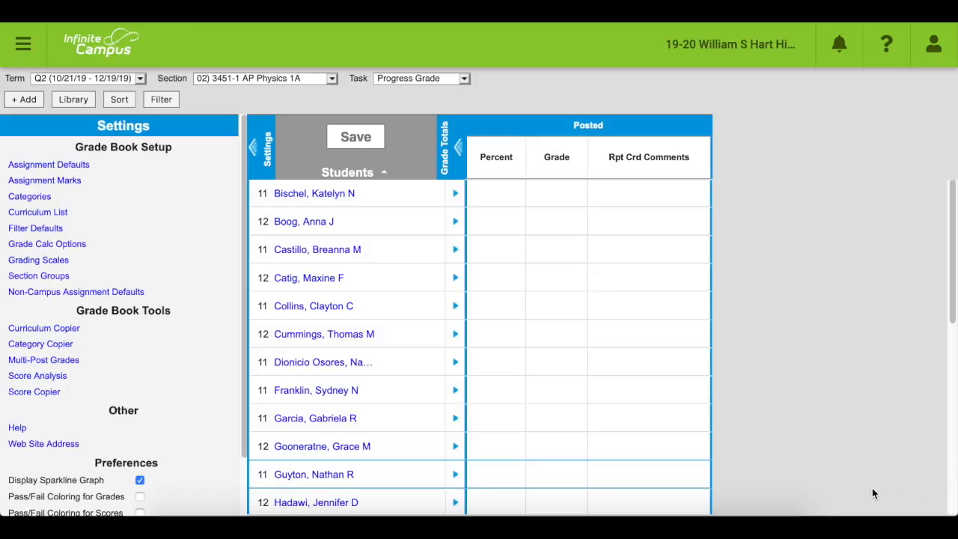
{"action": "mouse_move", "coordinate": [245, 267]}
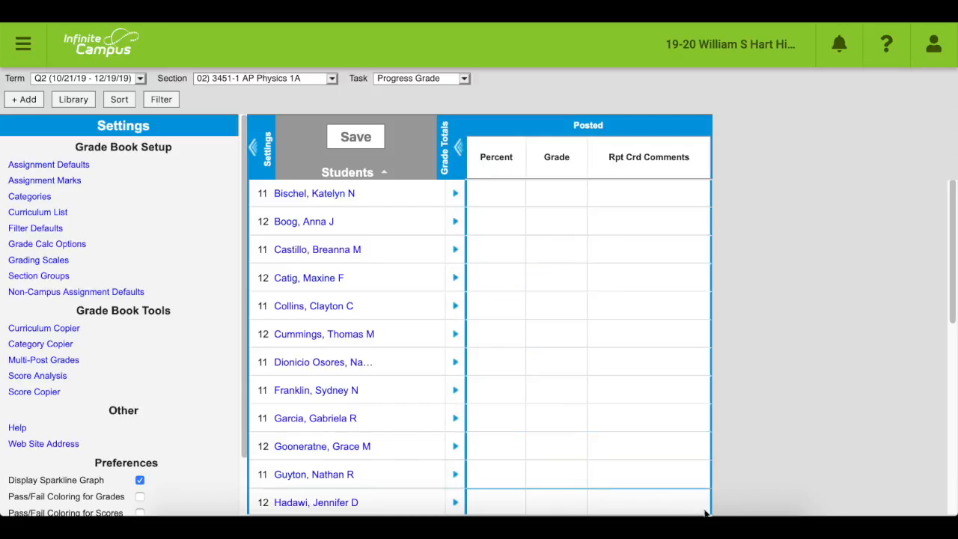
Step: Switch the gradebook Task to Semester Grade so the Syl column under Kinematics appears
{"action": "scroll", "scroll_direction": "down", "scroll_amount": 3}
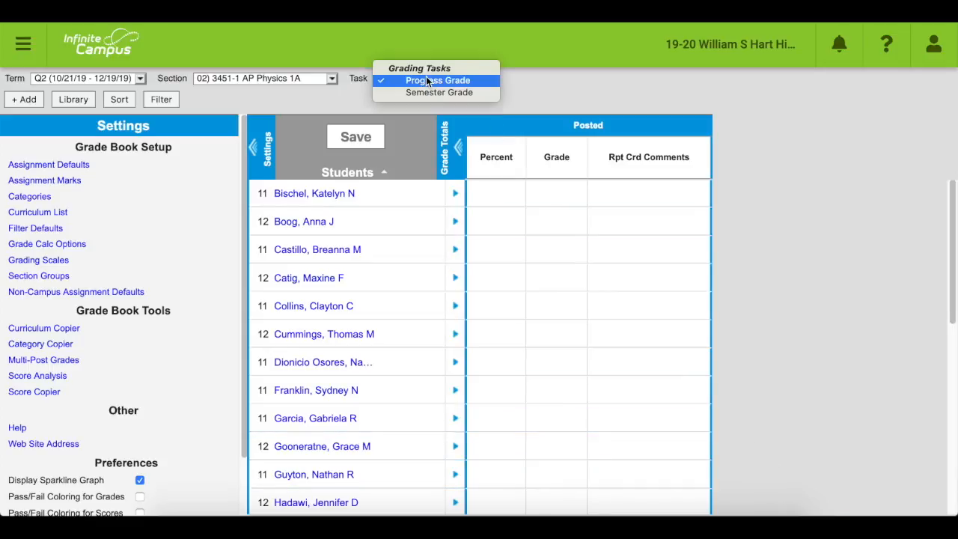
{"action": "left_click", "coordinate": [438, 93]}
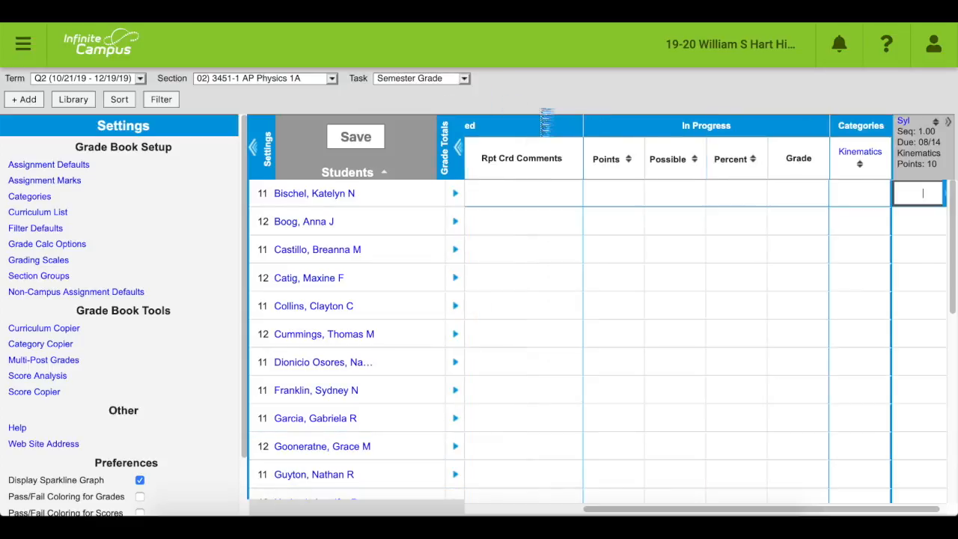